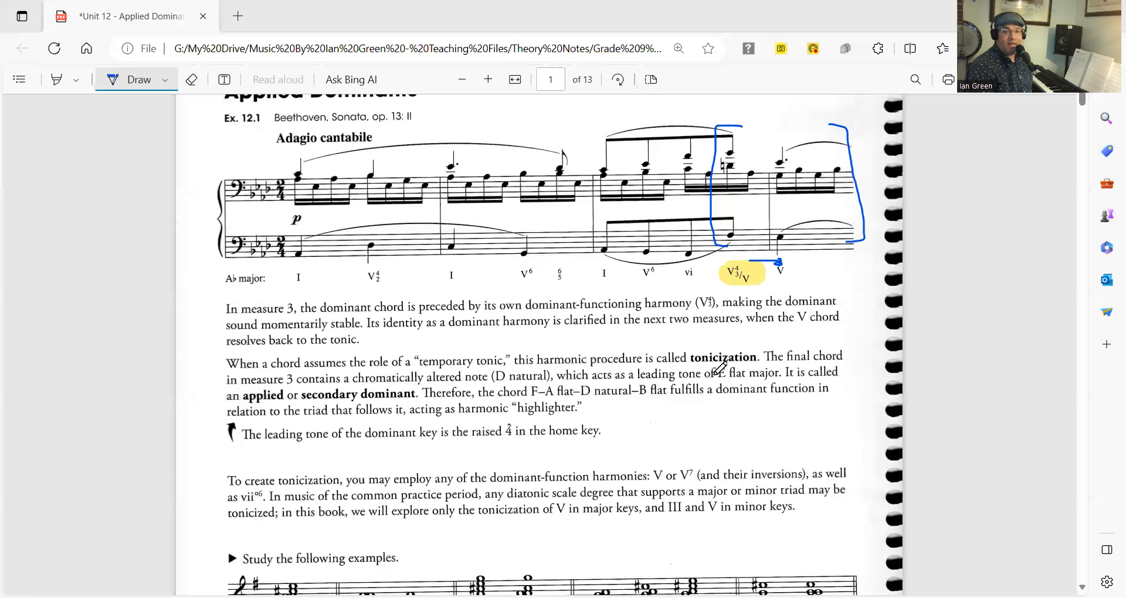
- Scroll past Ex. 12.1 to the G major and G minor applied-dominant examples
scroll(down, 3)
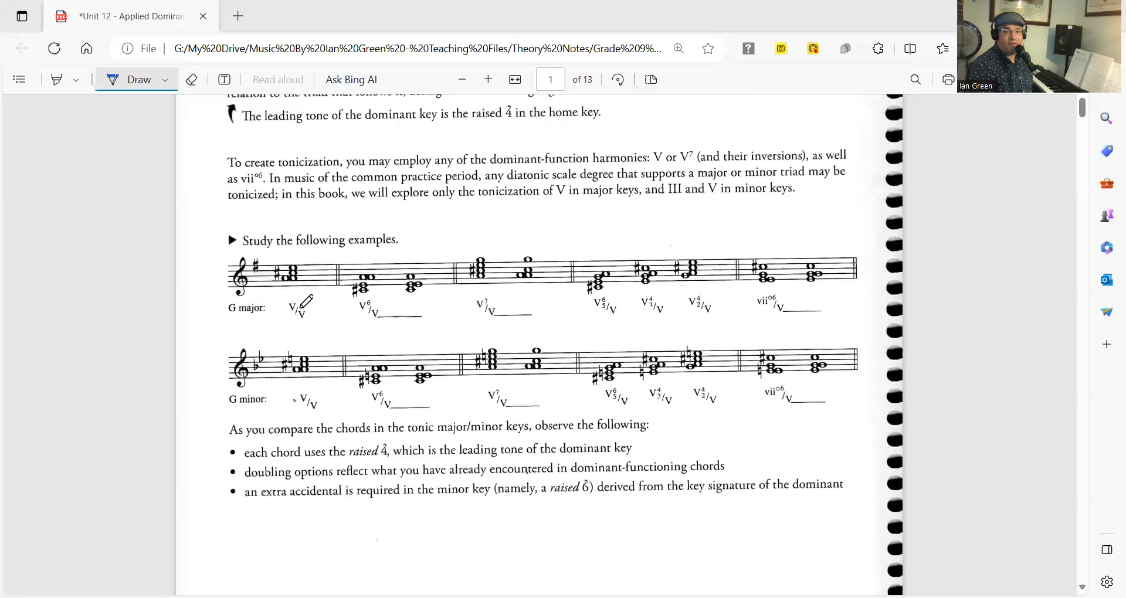
mouse_move(329, 304)
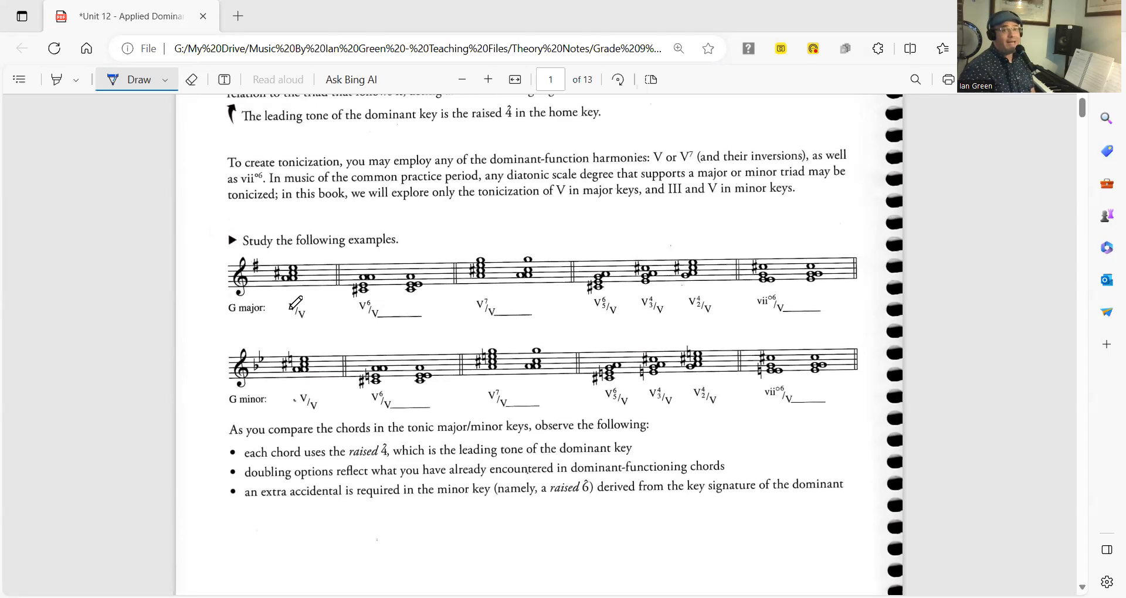
mouse_move(562, 309)
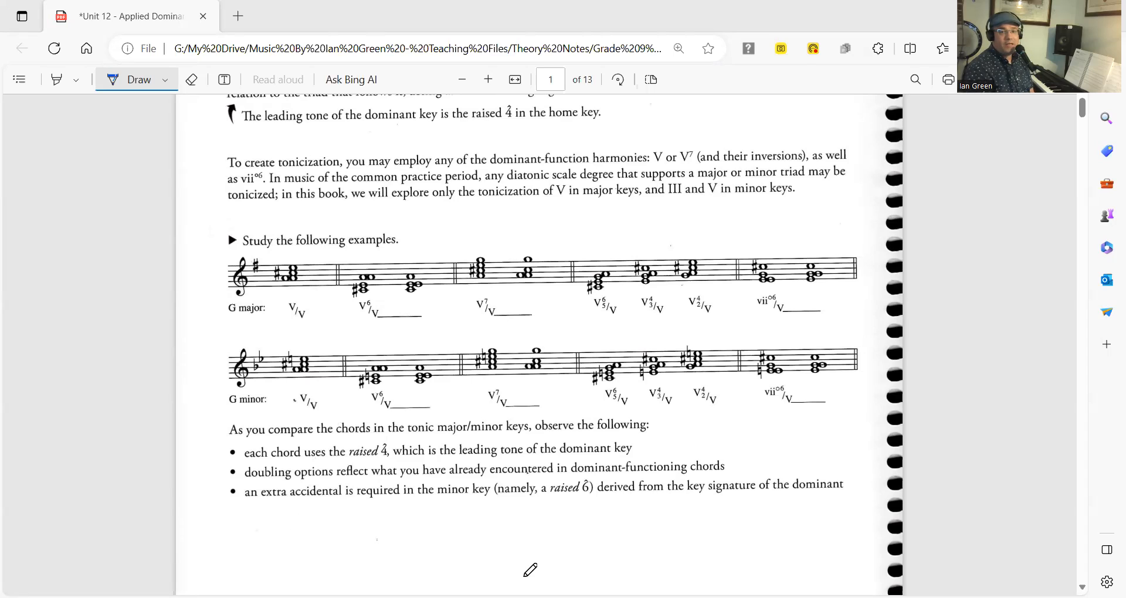
mouse_move(252, 302)
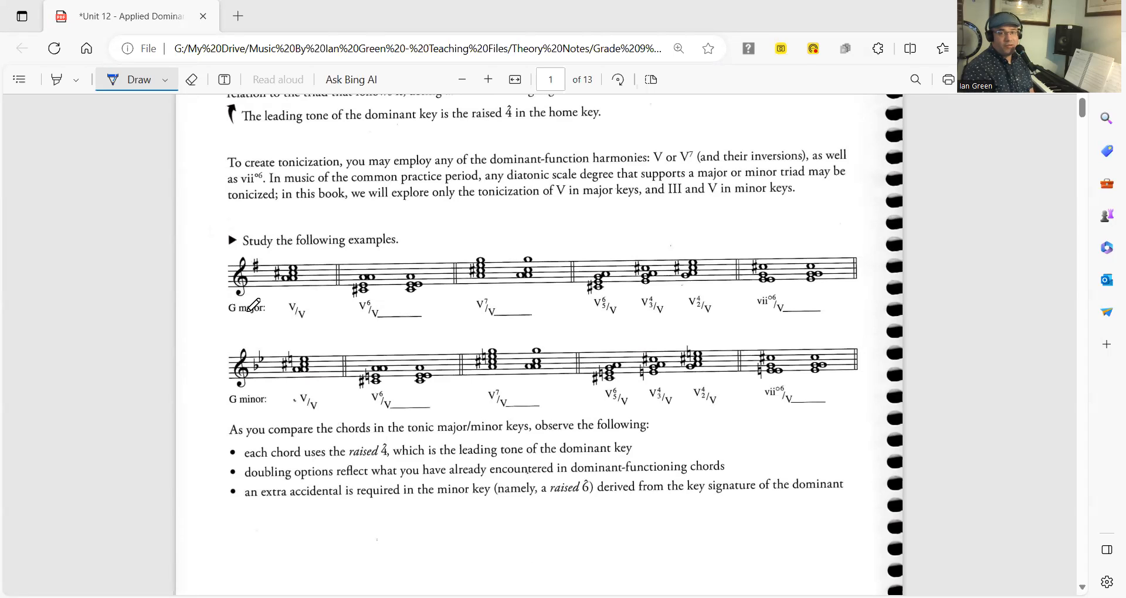
mouse_move(505, 566)
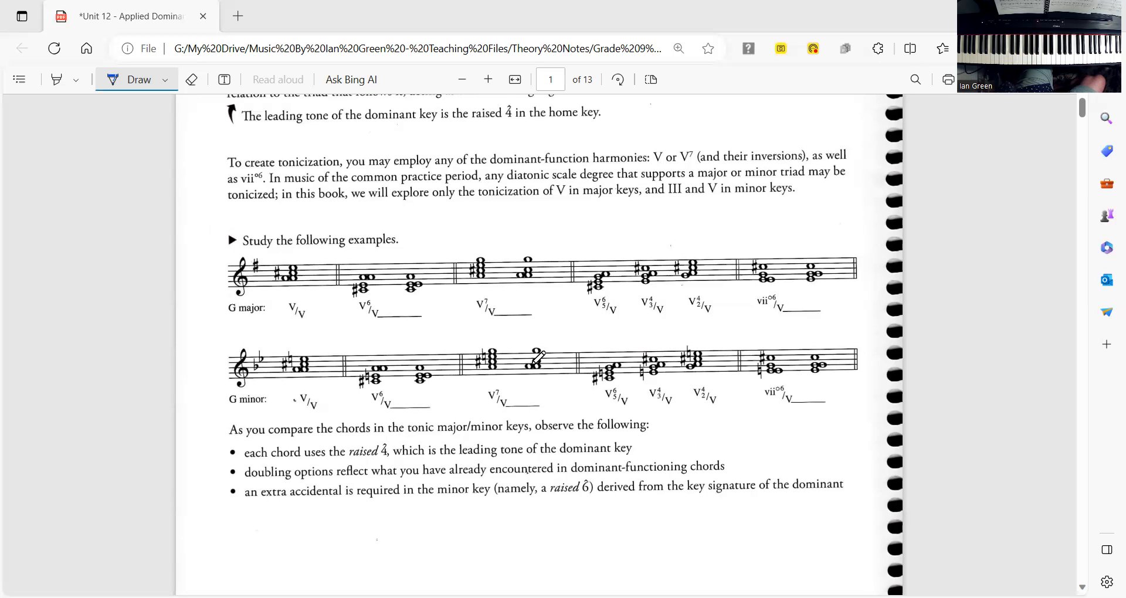
- Scroll down to page 2's 'Play and study the following passages in C major and C minor' staves
scroll(down, 3)
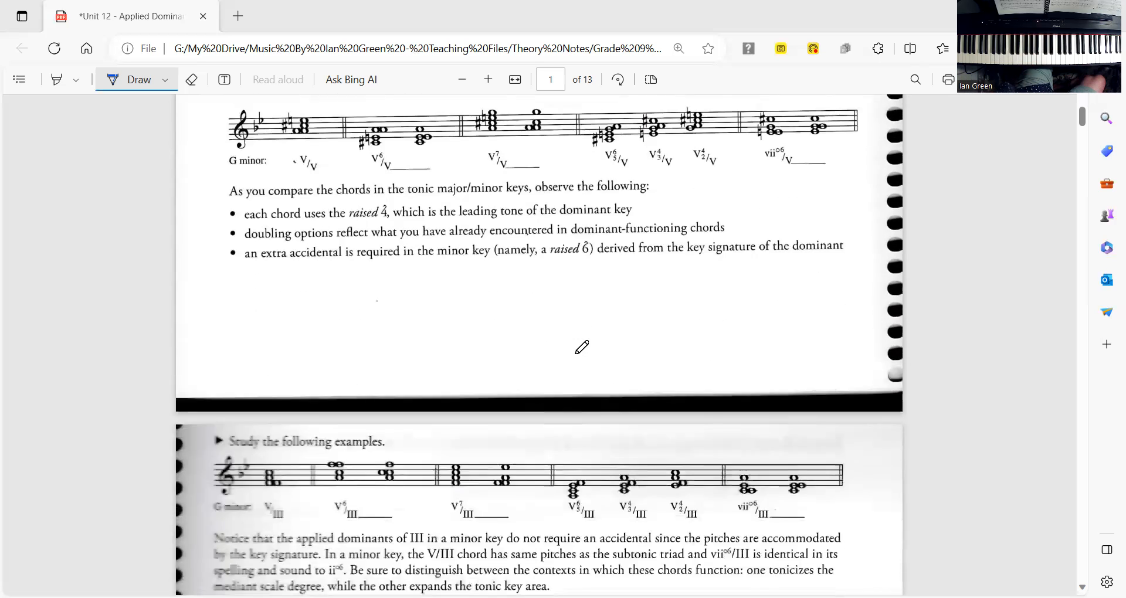
scroll(down, 3)
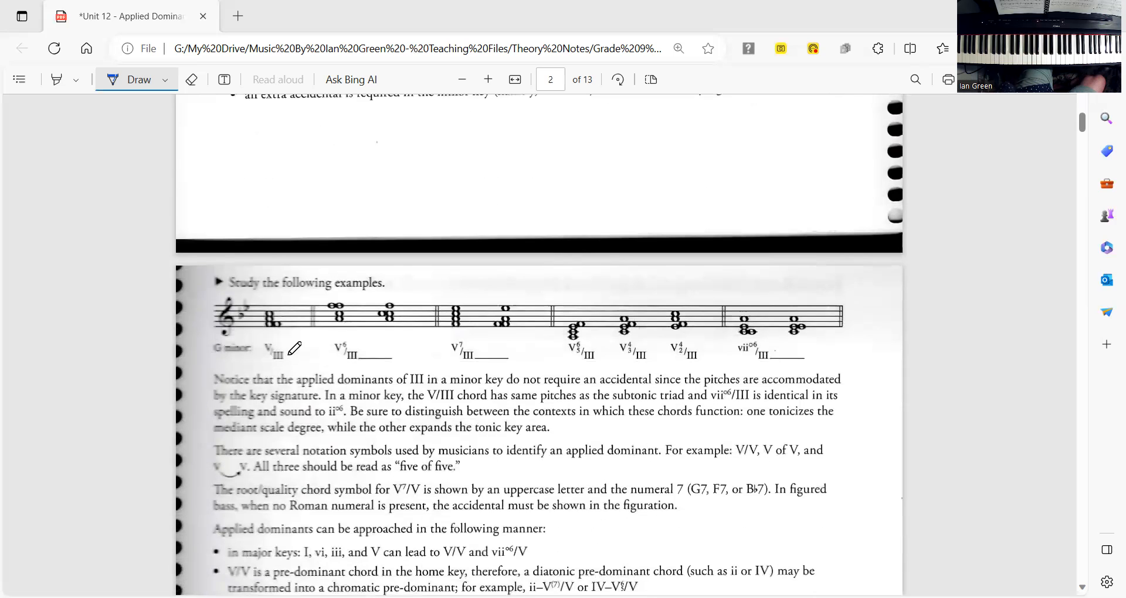
mouse_move(616, 268)
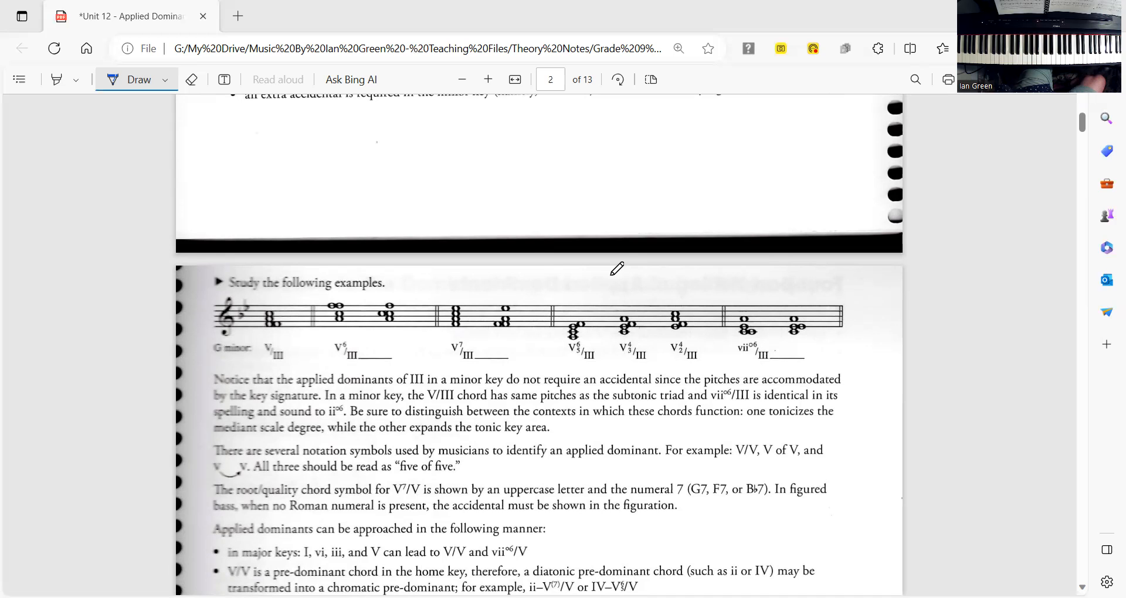
scroll(down, 3)
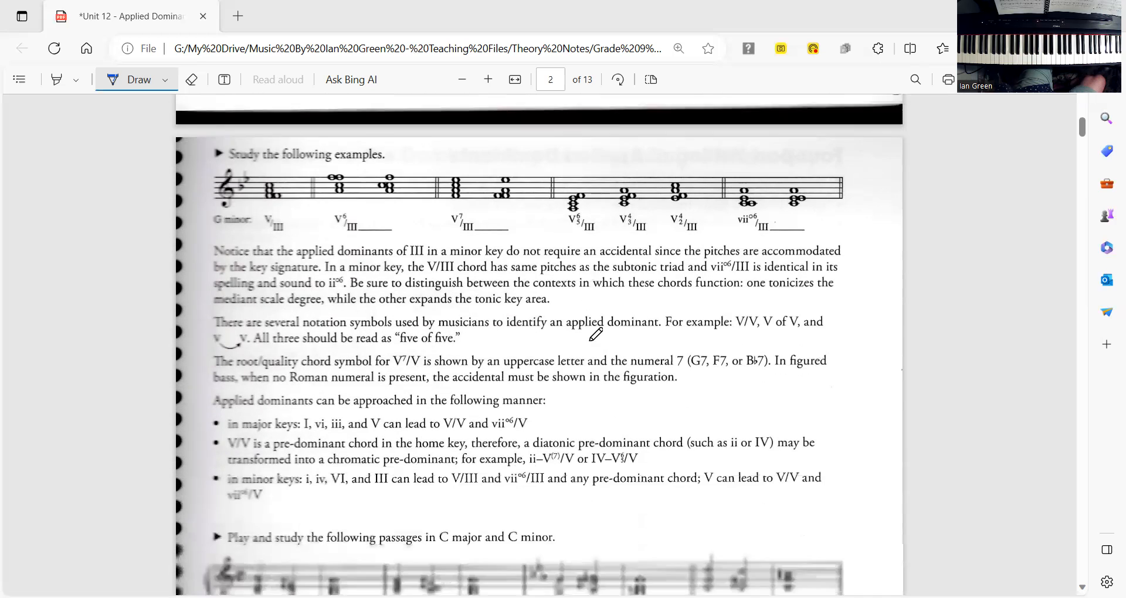
scroll(down, 3)
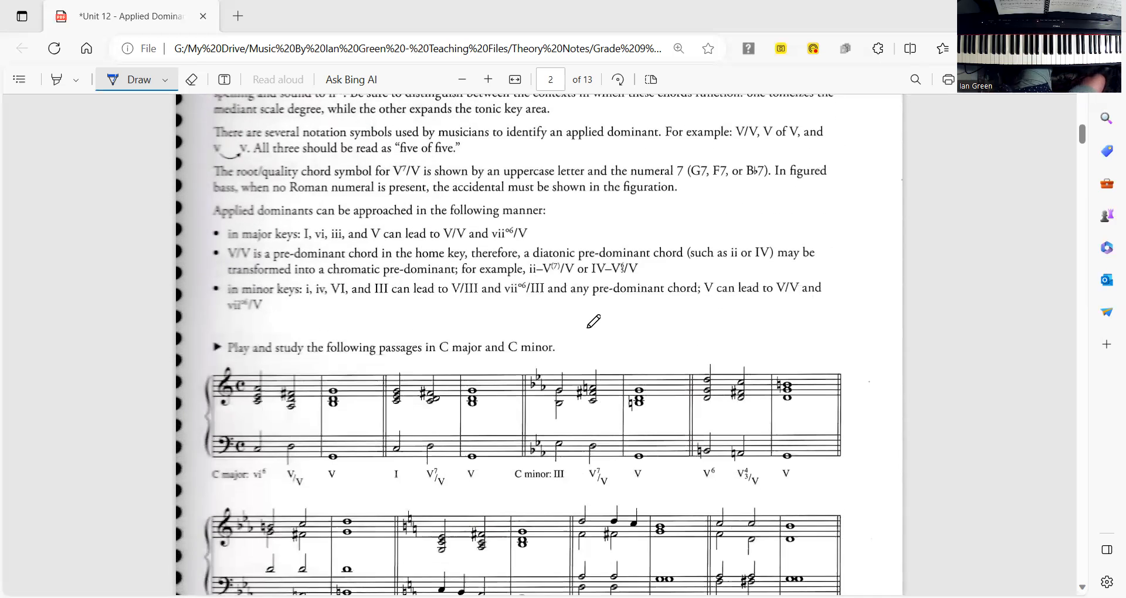
mouse_move(313, 220)
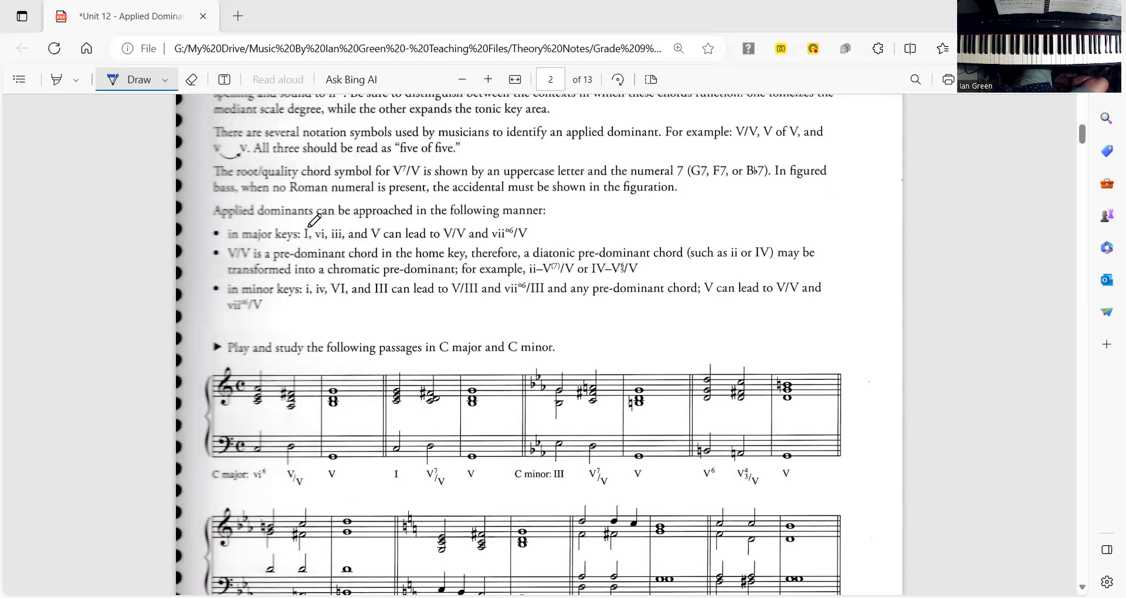
mouse_move(269, 216)
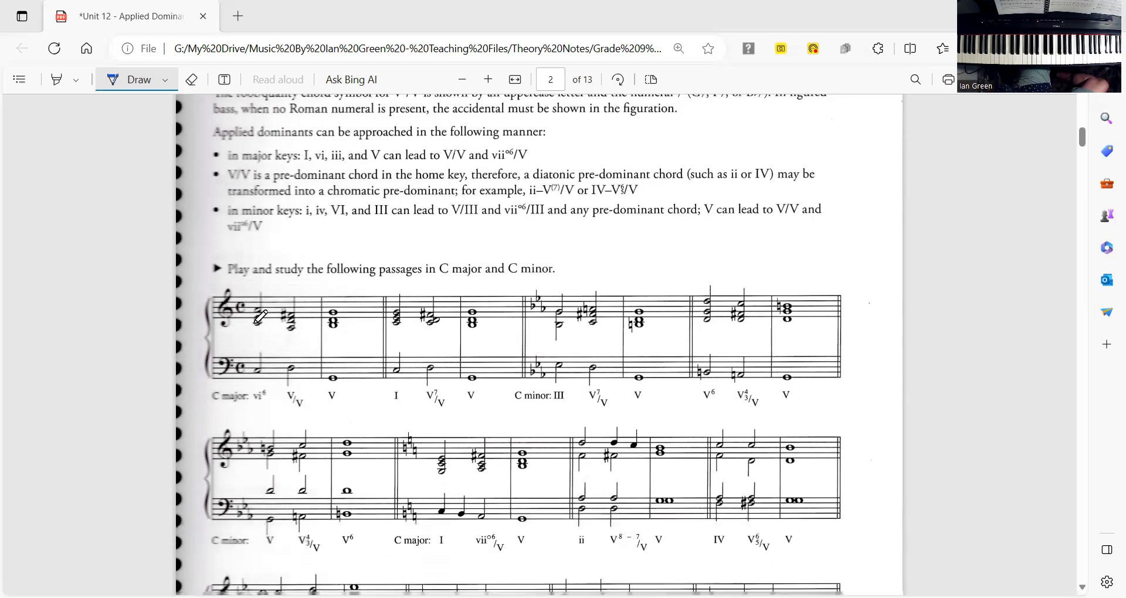
scroll(down, 3)
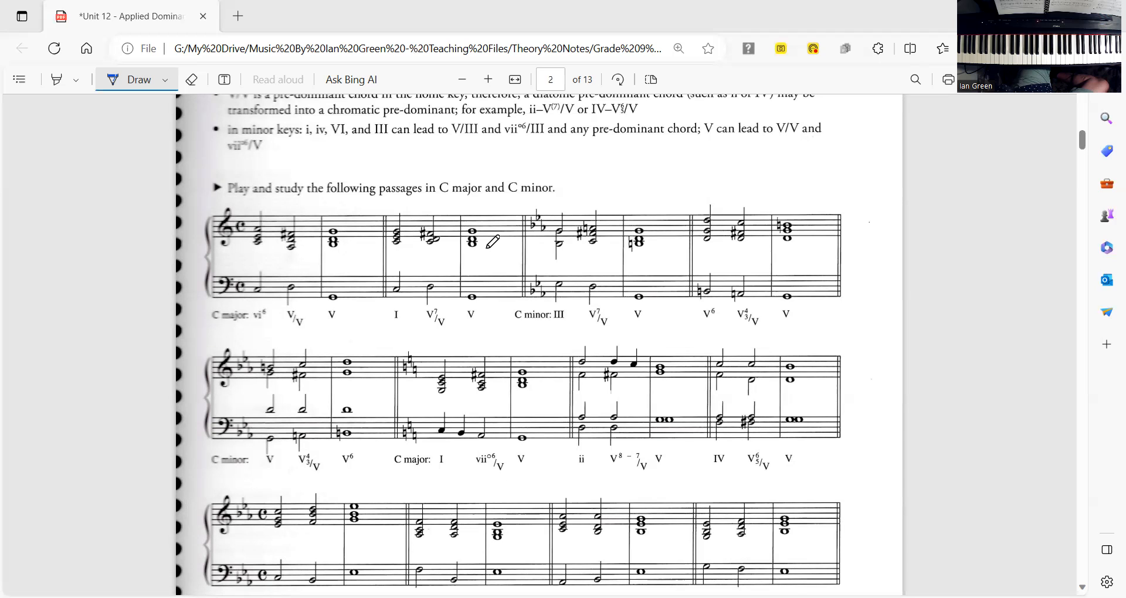
mouse_move(603, 229)
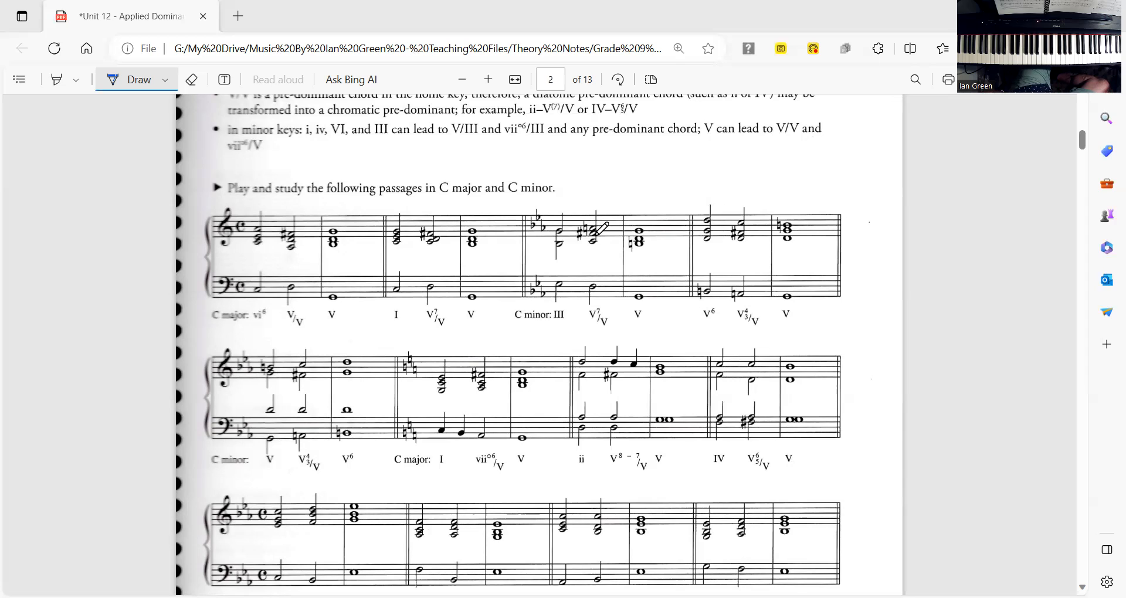
mouse_move(560, 183)
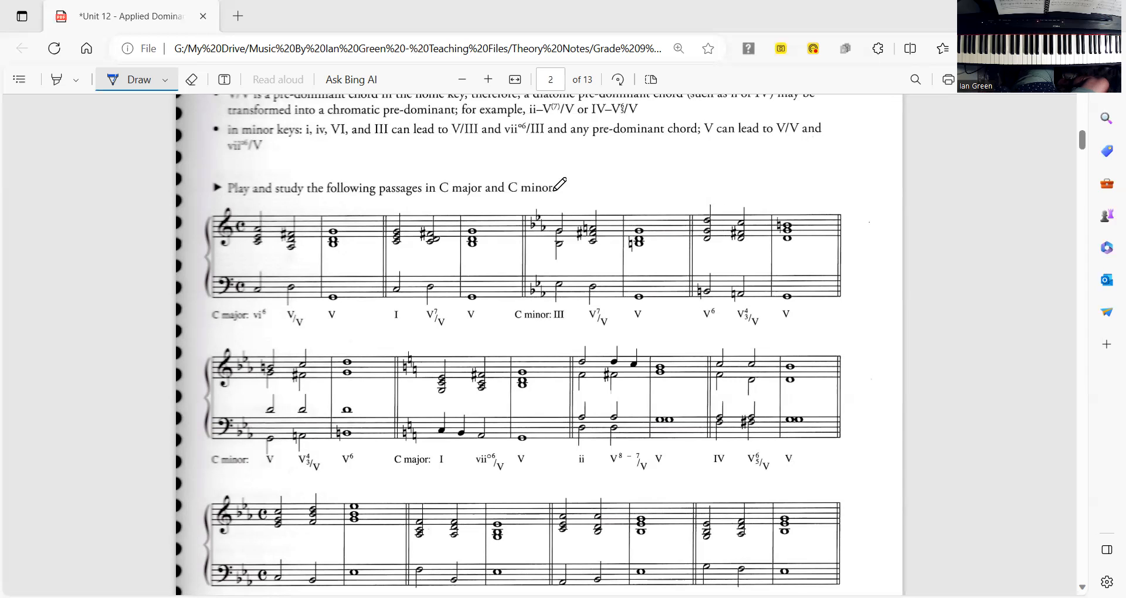
mouse_move(599, 203)
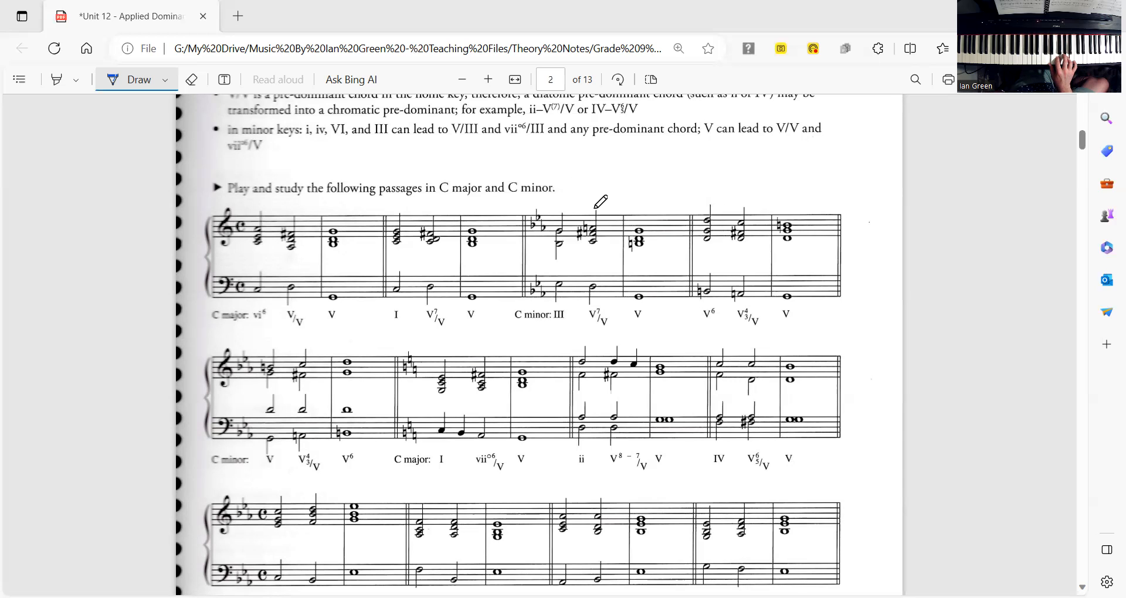
mouse_move(532, 178)
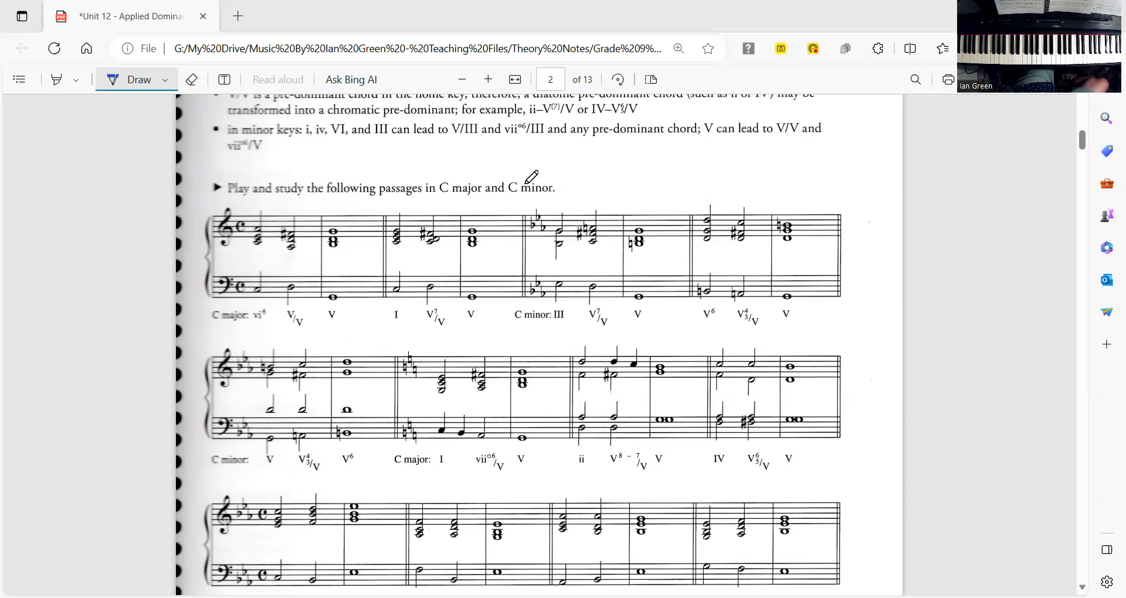
- Scroll past the C minor passages until page 3's Four-part Writing heading begins
scroll(up, 3)
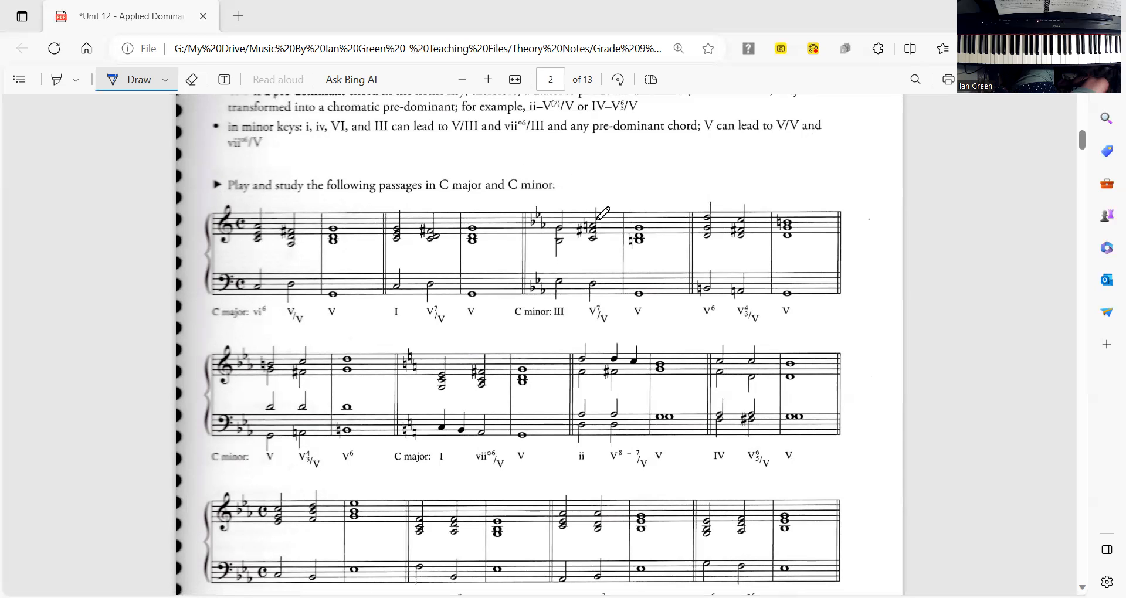
scroll(down, 3)
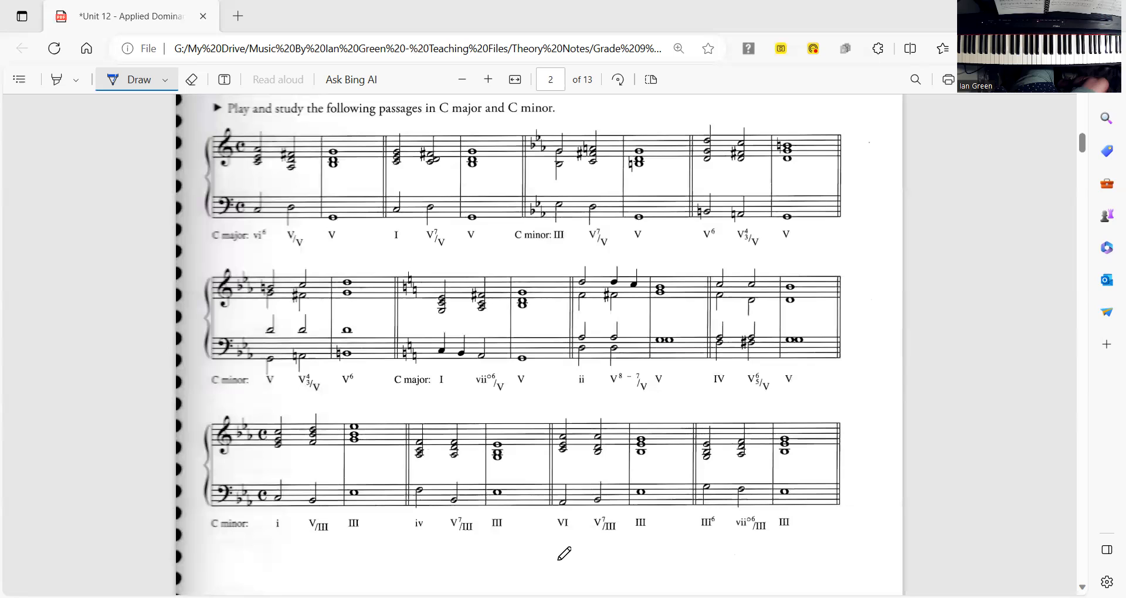
mouse_move(524, 330)
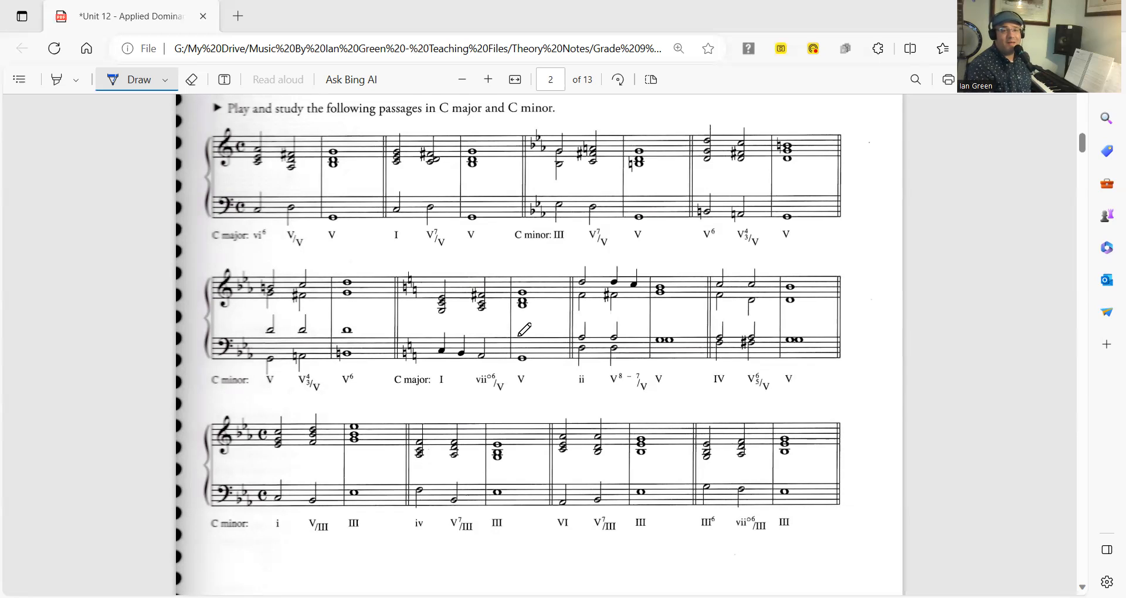
mouse_move(531, 333)
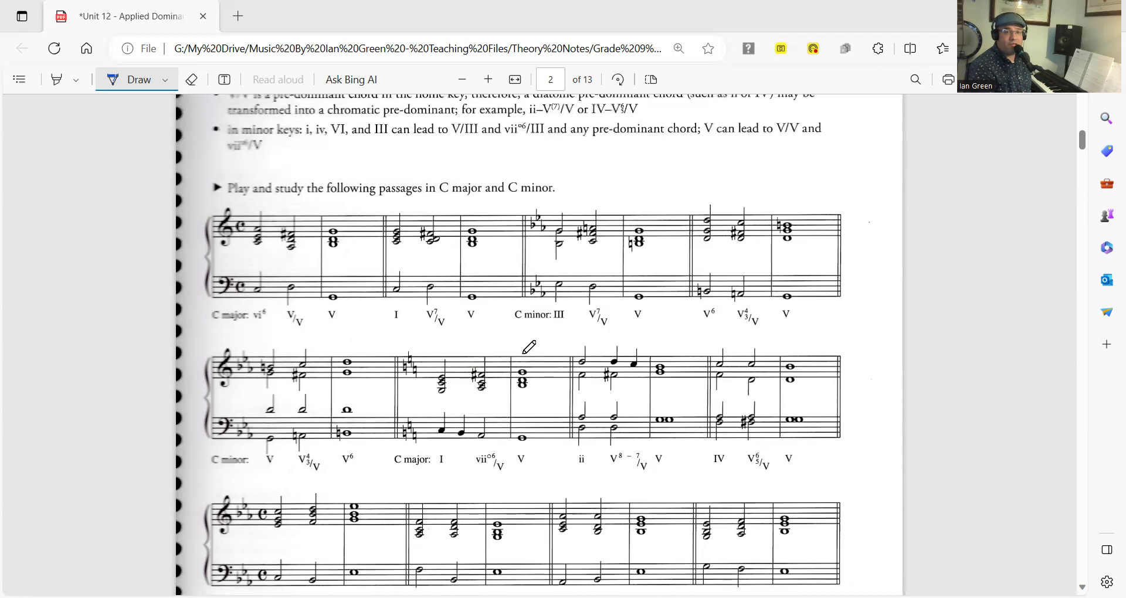
mouse_move(581, 316)
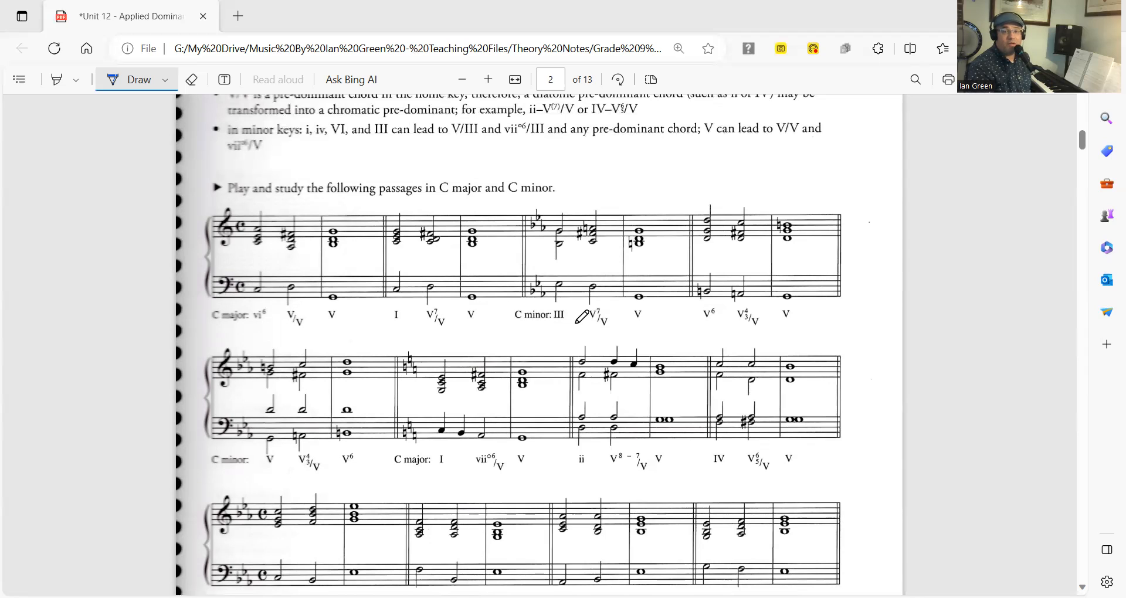
mouse_move(743, 246)
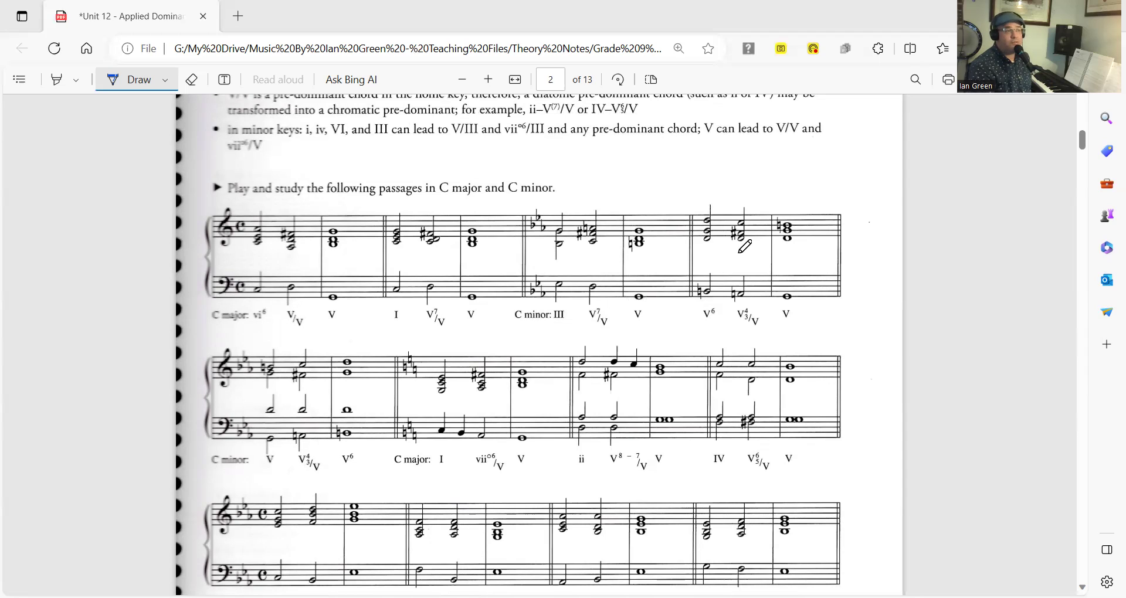
mouse_move(743, 275)
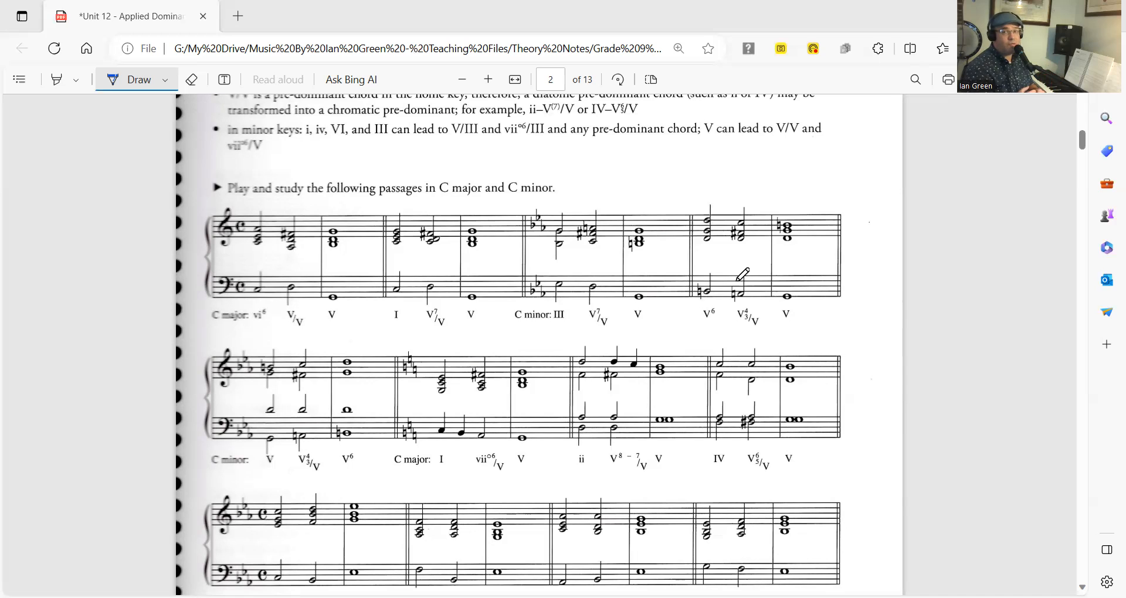
mouse_move(643, 252)
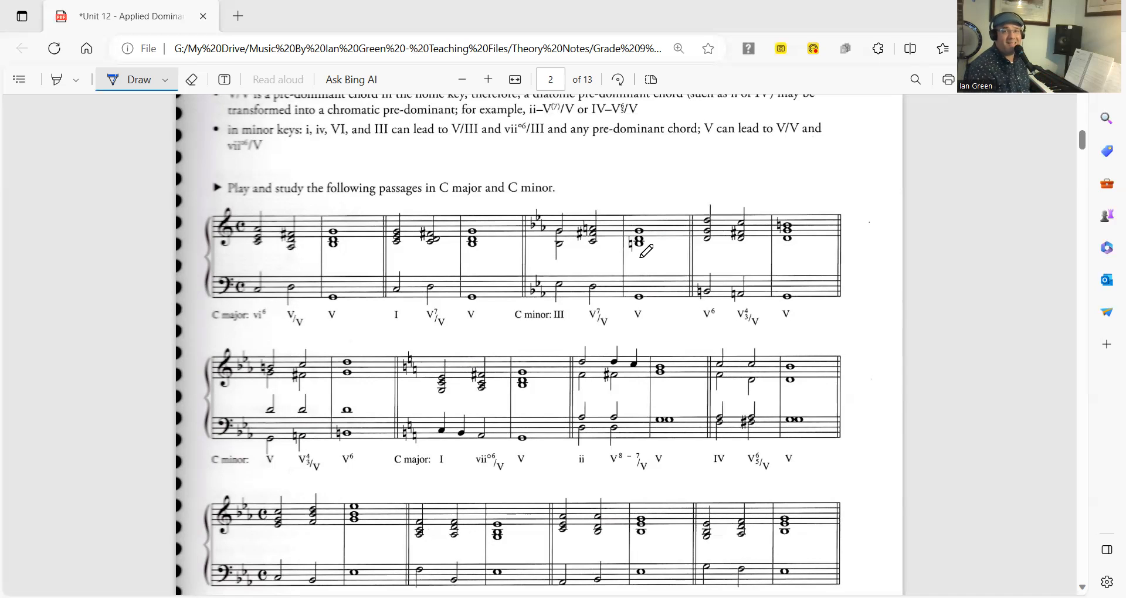
mouse_move(709, 247)
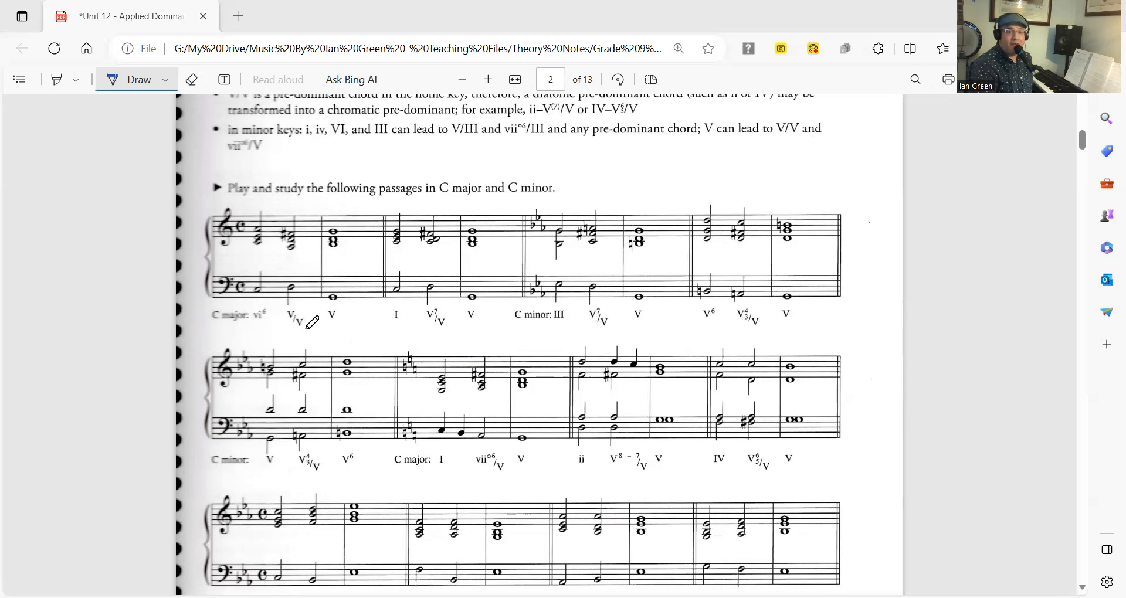
scroll(down, 3)
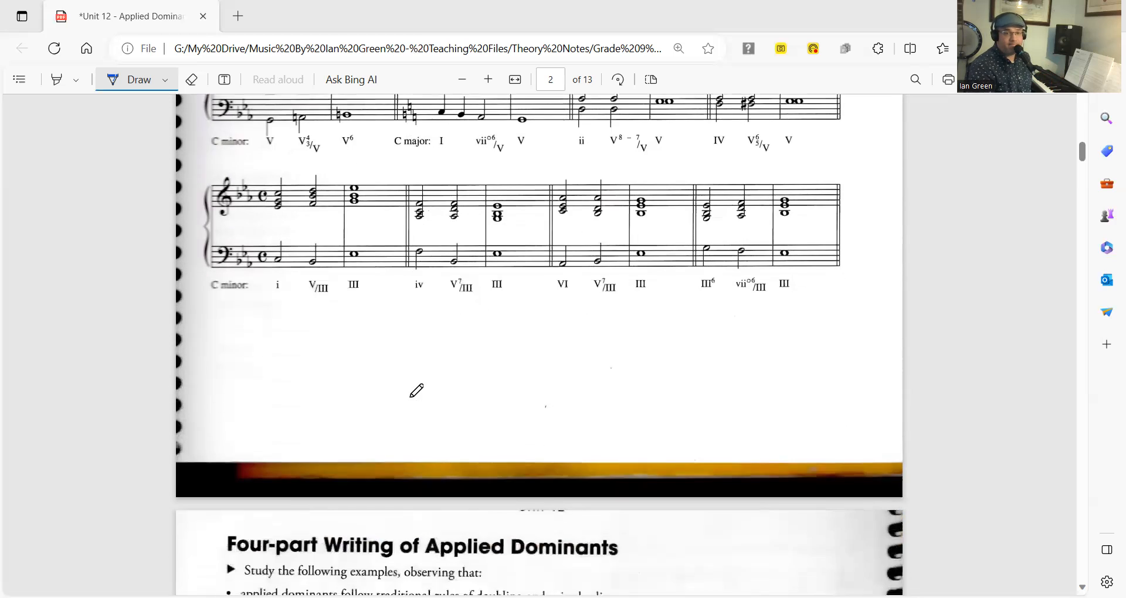
- Align page 3 at the top and switch from the pen to the Highlight tool
scroll(down, 3)
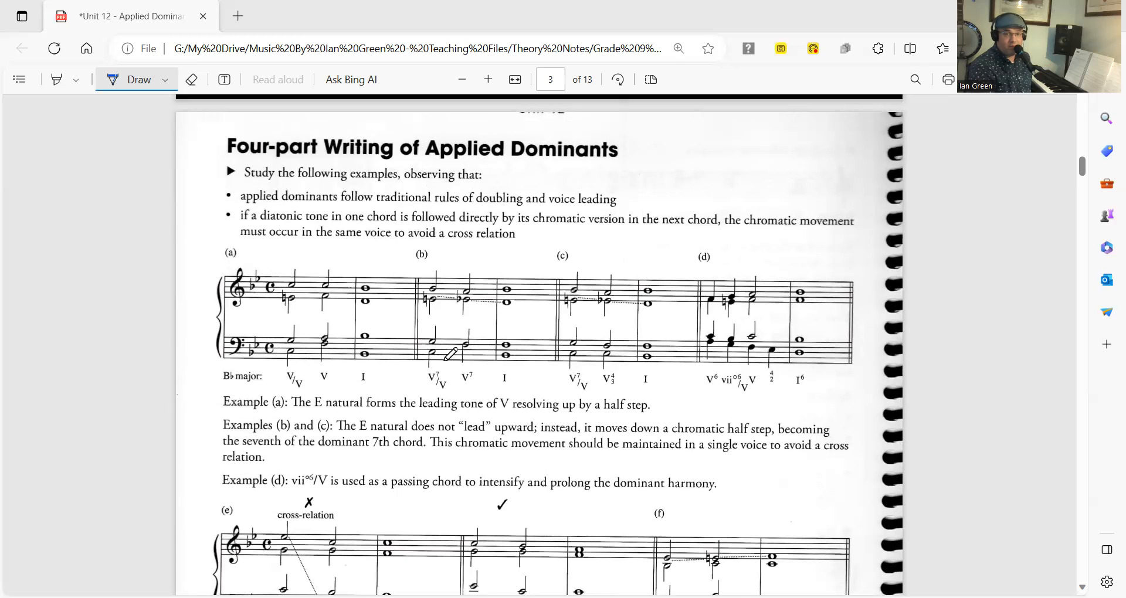
mouse_move(499, 338)
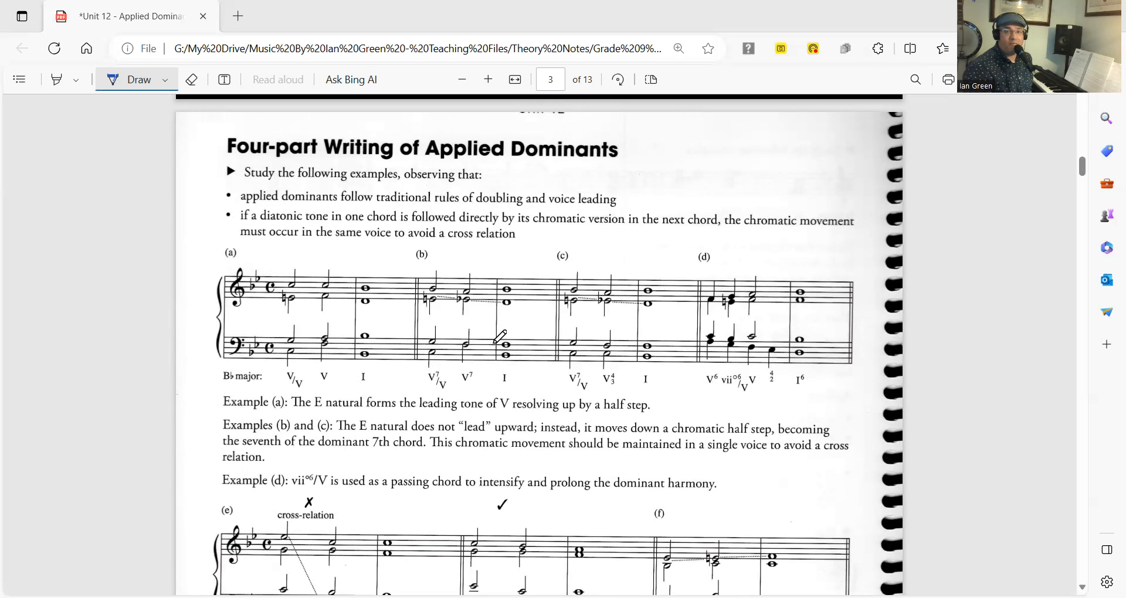
mouse_move(449, 138)
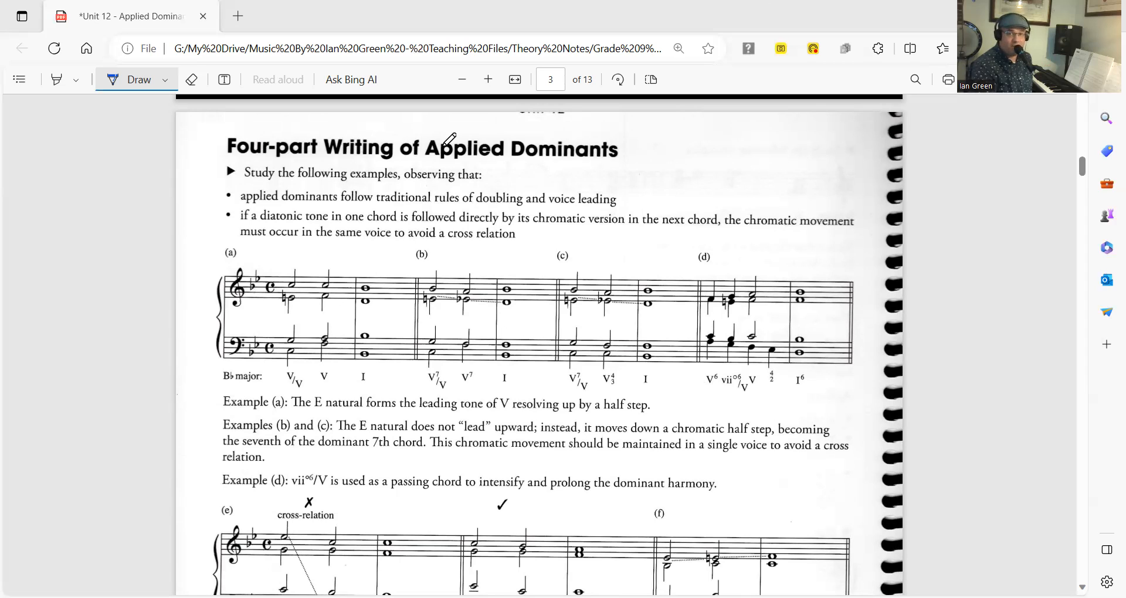
mouse_move(449, 293)
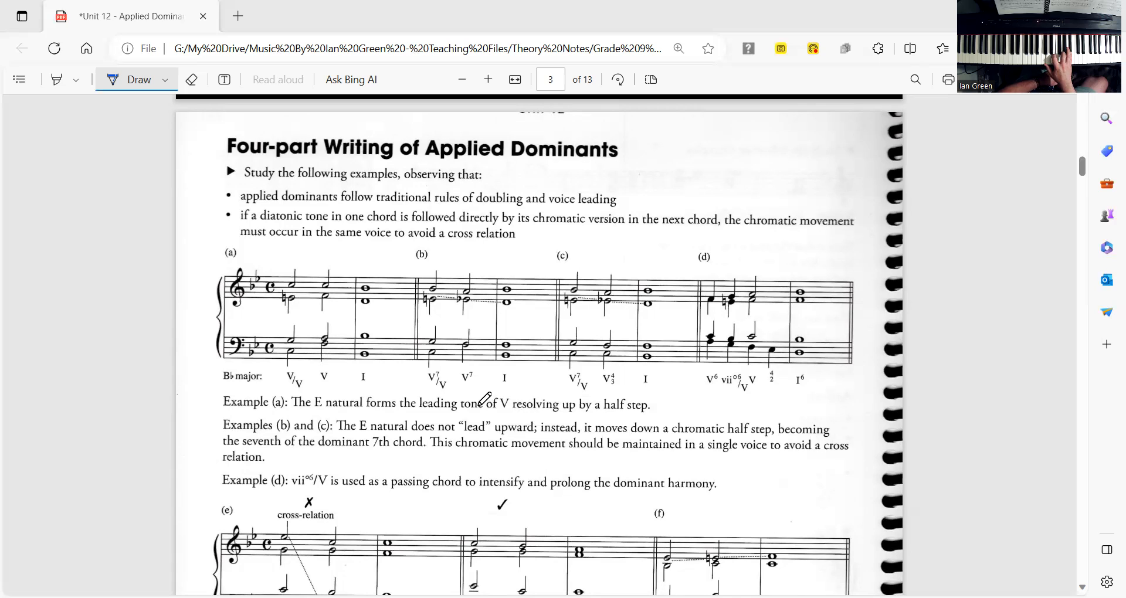
mouse_move(212, 93)
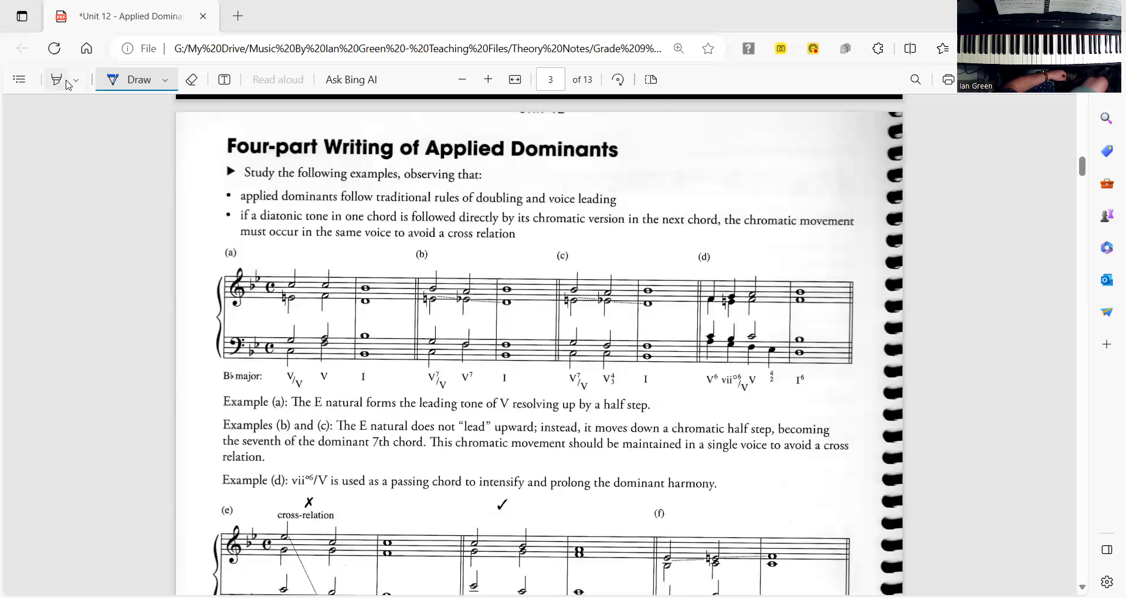
click(60, 79)
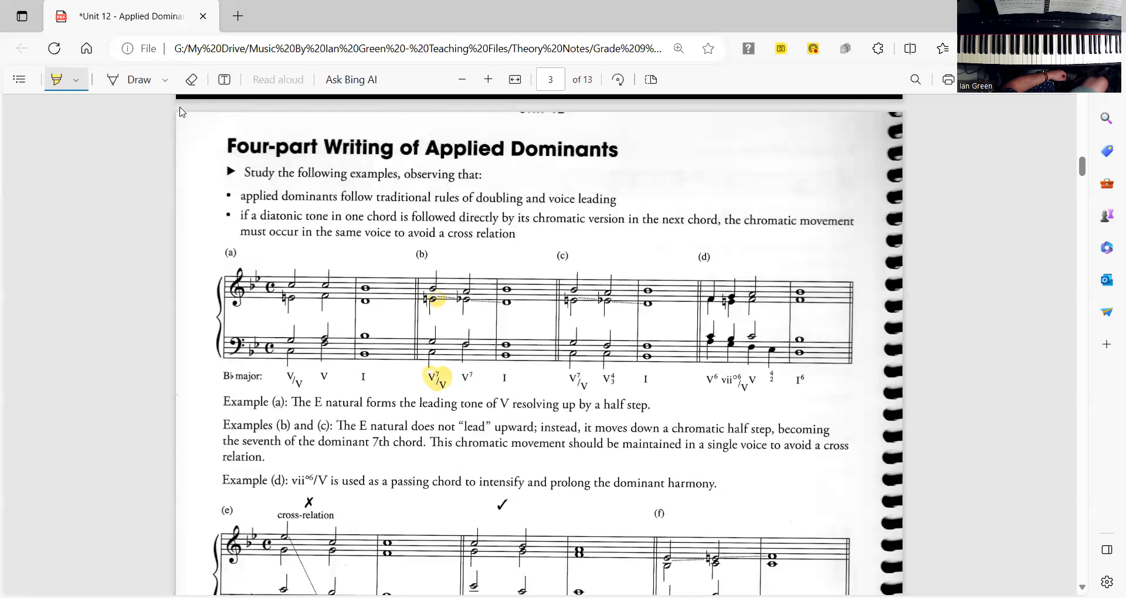
- Switch the highlighter to green for example (b)'s following chords, then scroll toward examples (g)–(i)
click(74, 79)
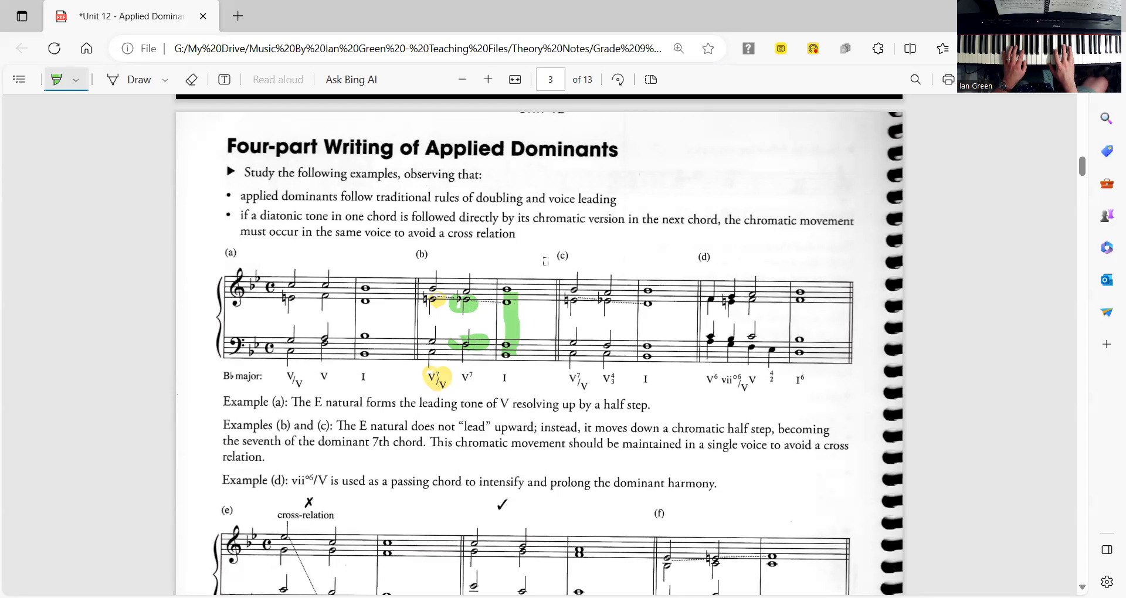
mouse_move(548, 6)
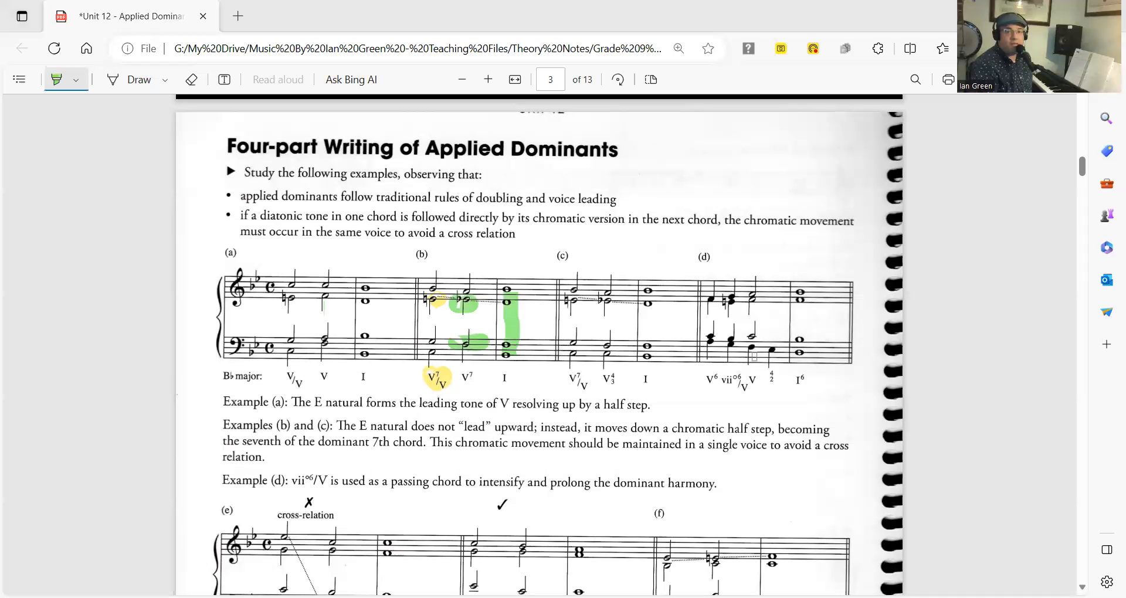
scroll(down, 3)
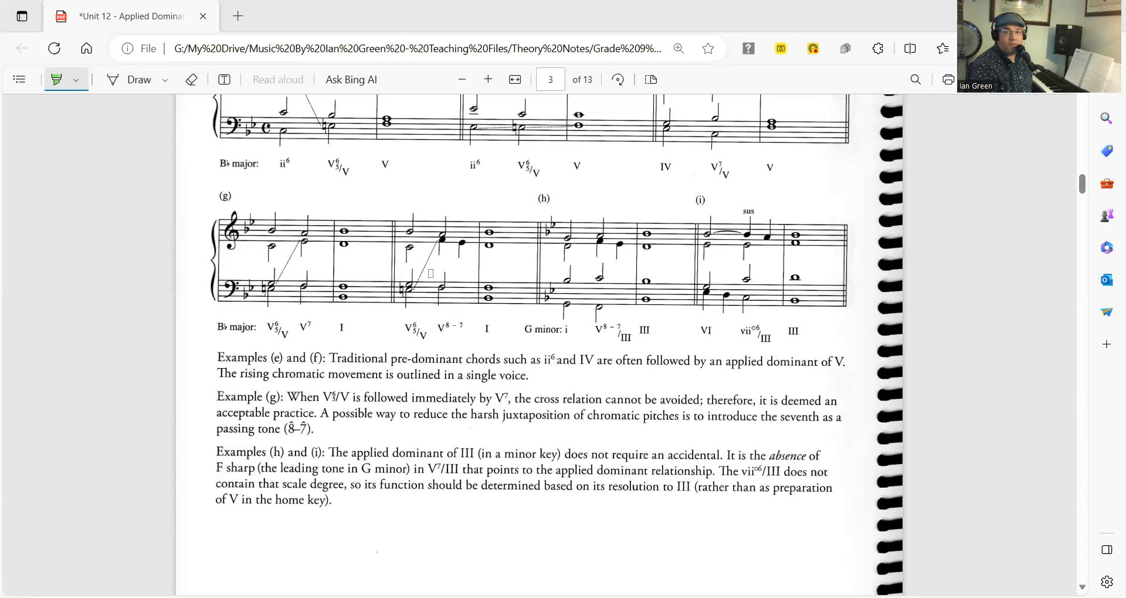
- Scroll to show examples (g)–(i) with the explanations for examples (e) through (i)
scroll(down, 3)
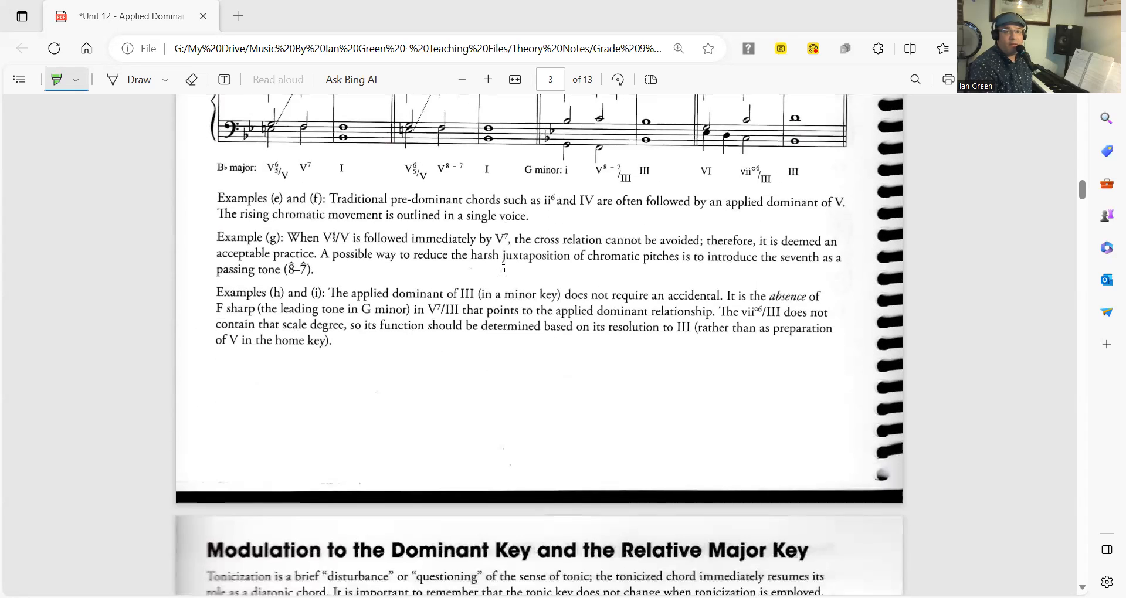
scroll(up, 3)
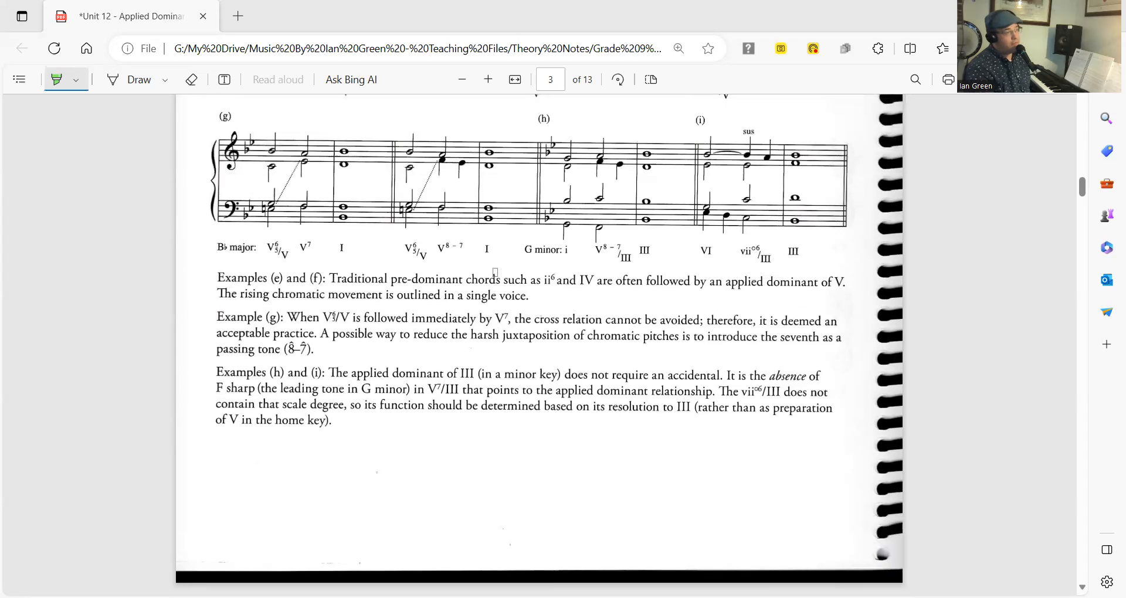